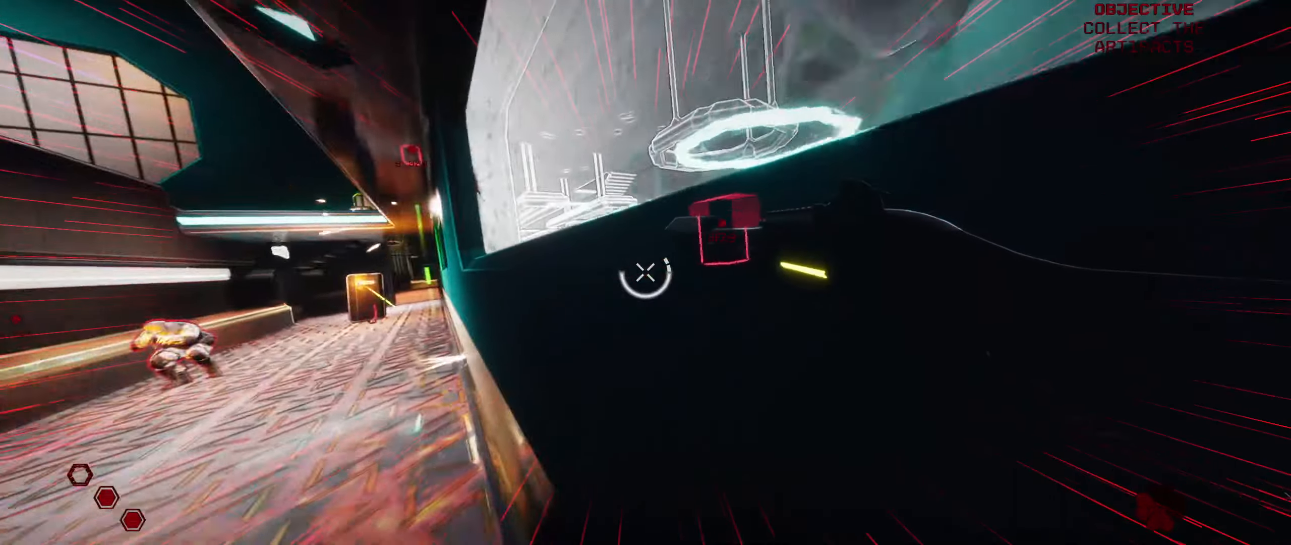
pyautogui.moveTo(646, 275)
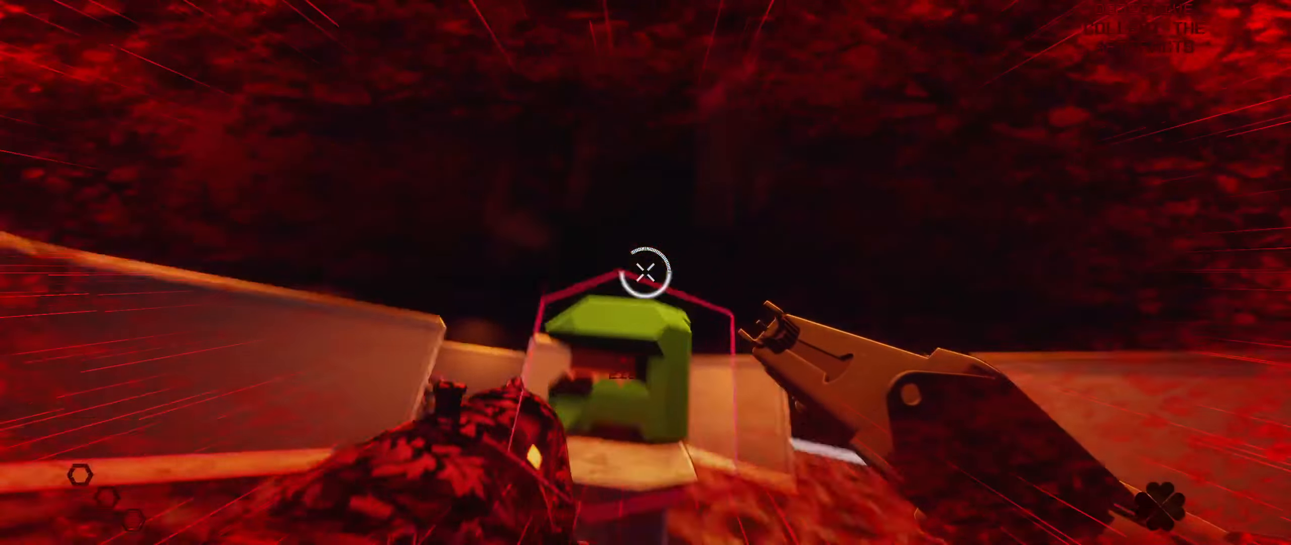
pyautogui.moveTo(645, 272)
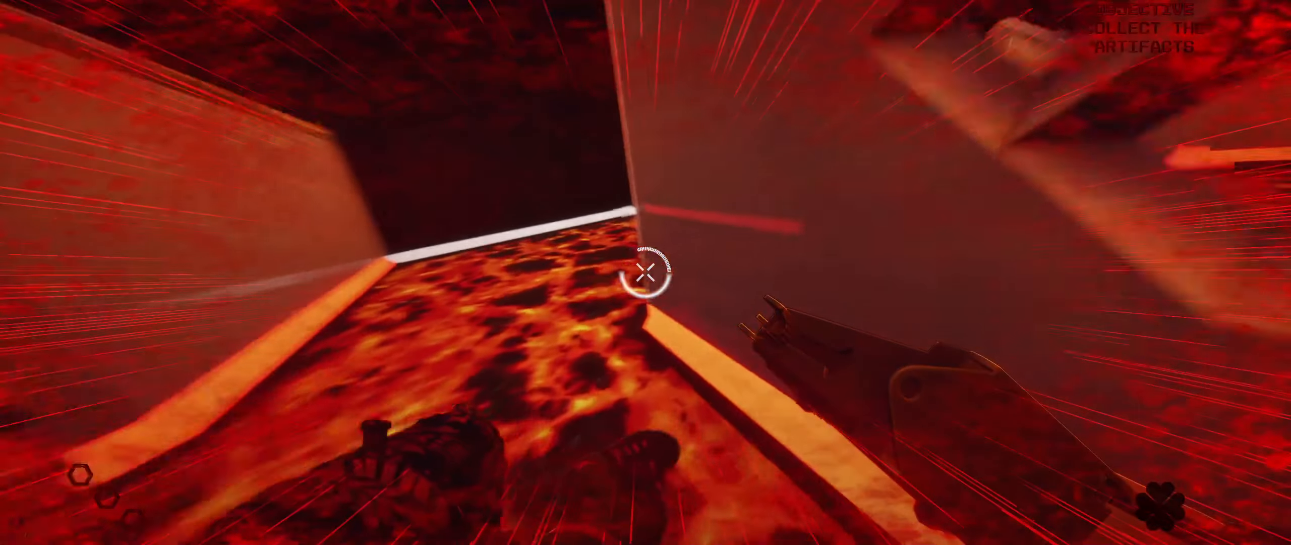
pyautogui.moveTo(645, 272)
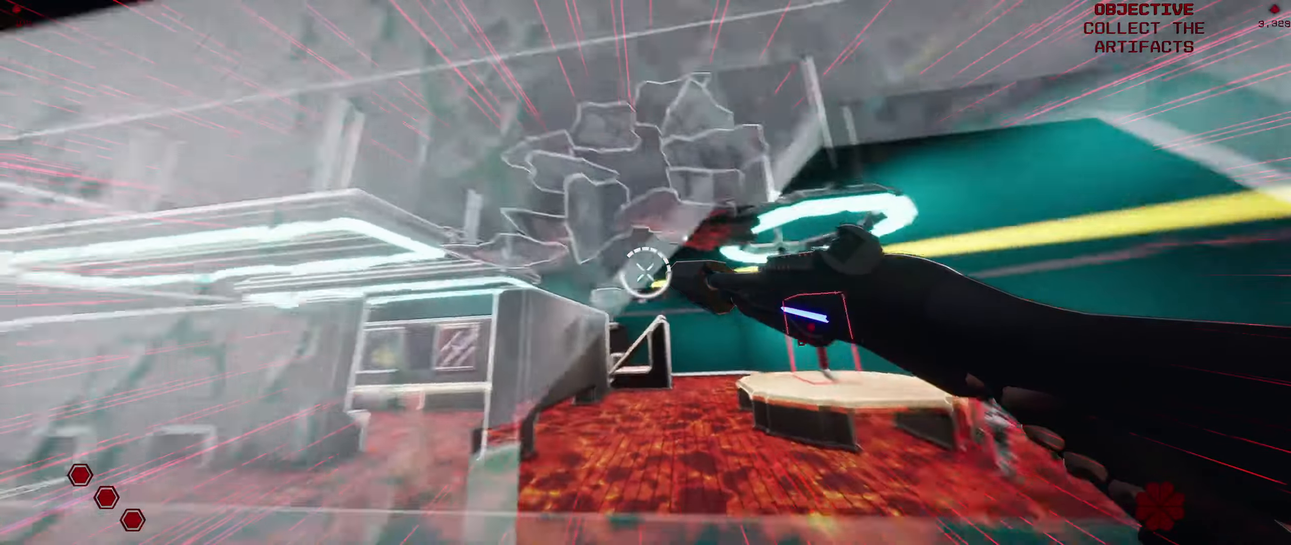
pyautogui.moveTo(646, 273)
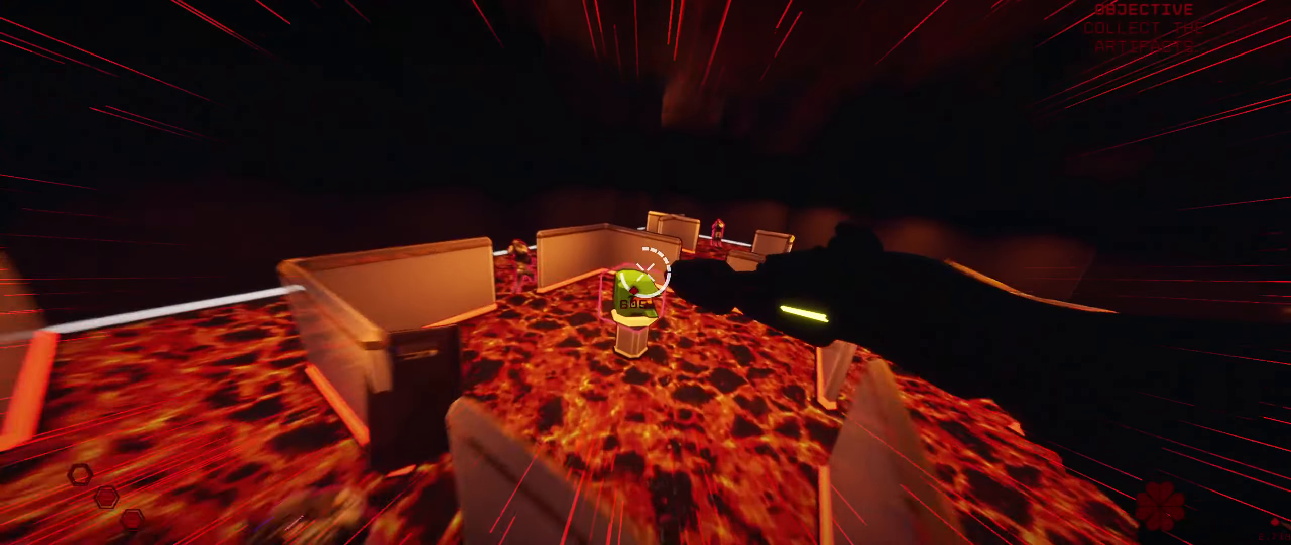
pyautogui.moveTo(645, 272)
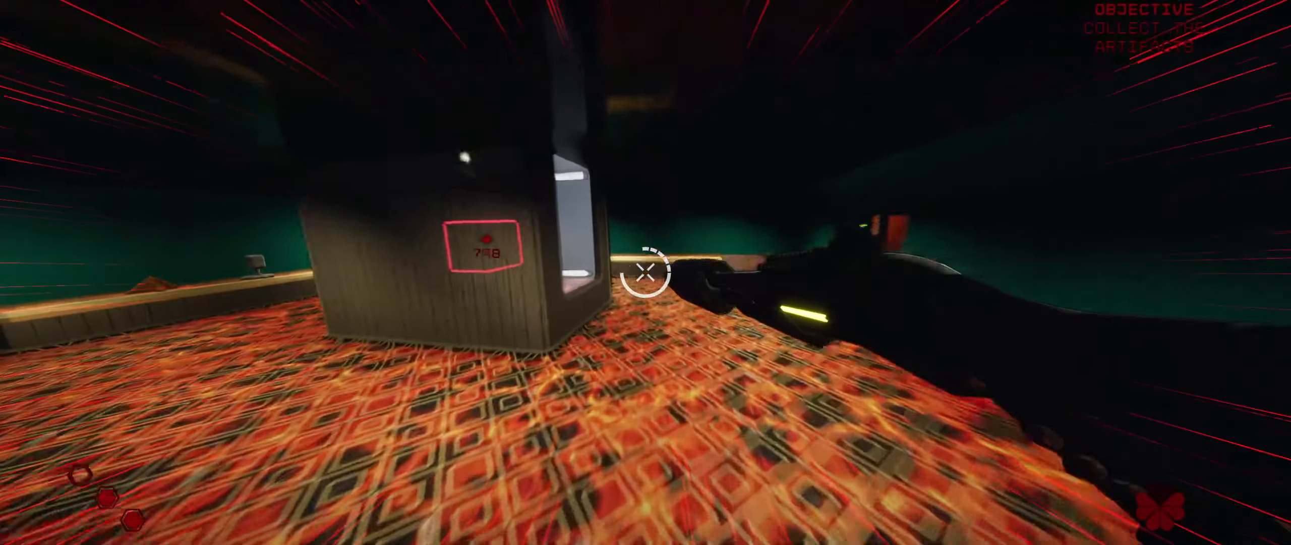
pyautogui.moveTo(646, 272)
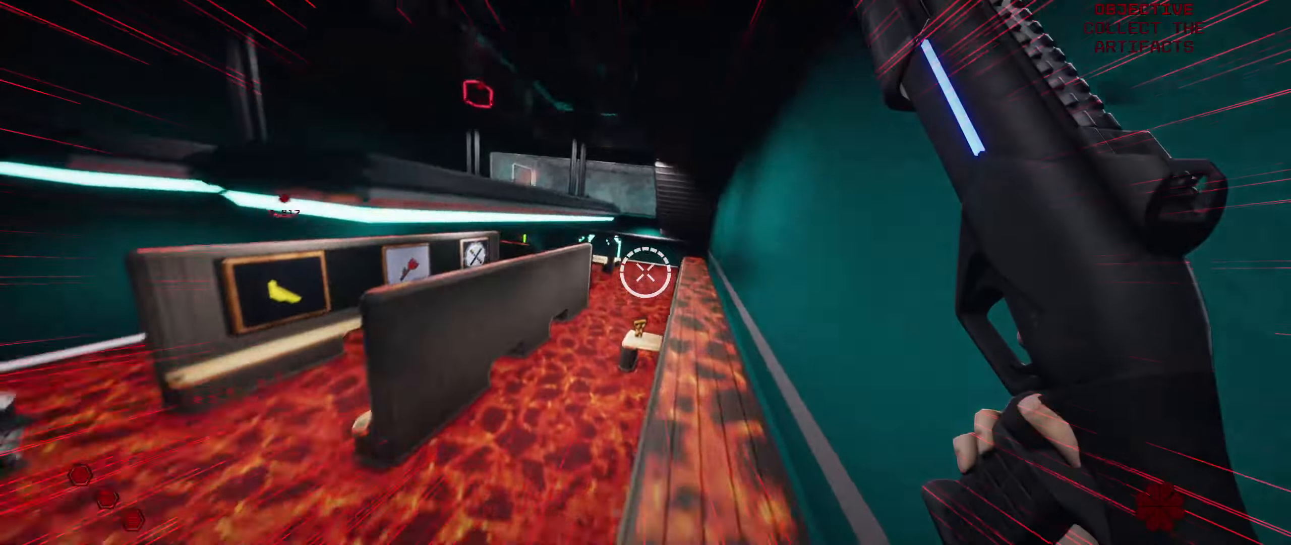
pyautogui.moveTo(646, 273)
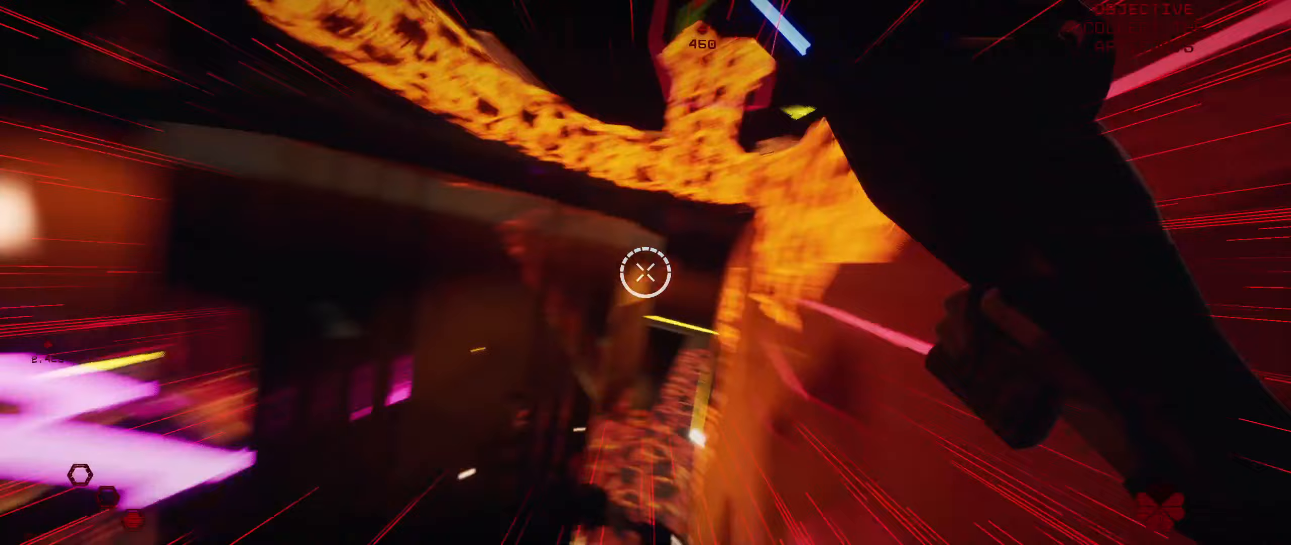
pyautogui.moveTo(646, 273)
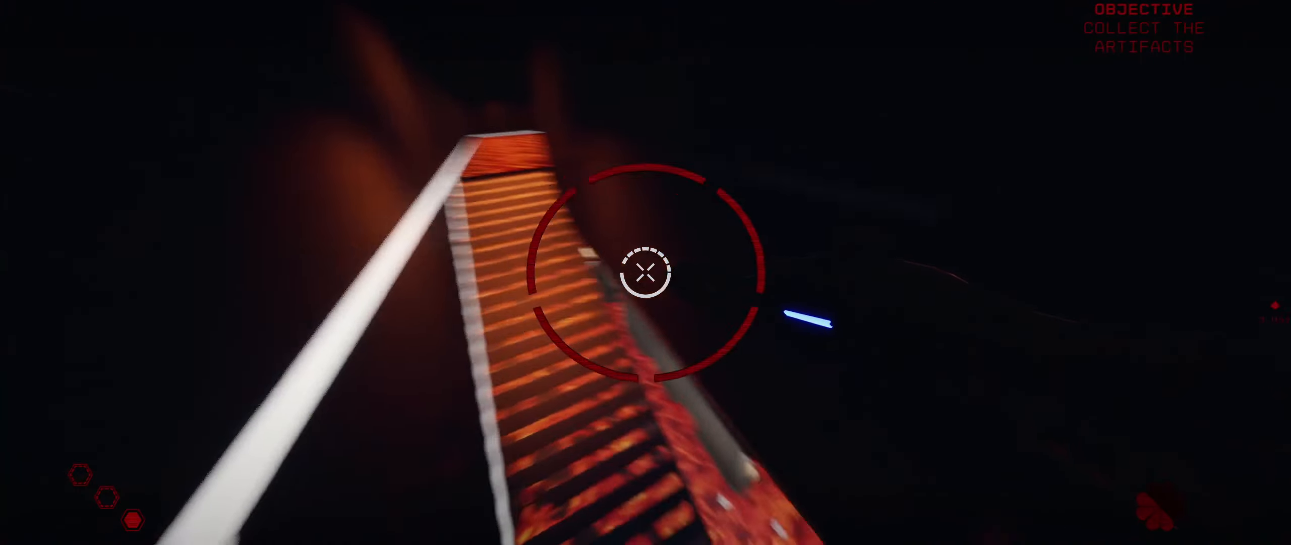
pyautogui.moveTo(646, 273)
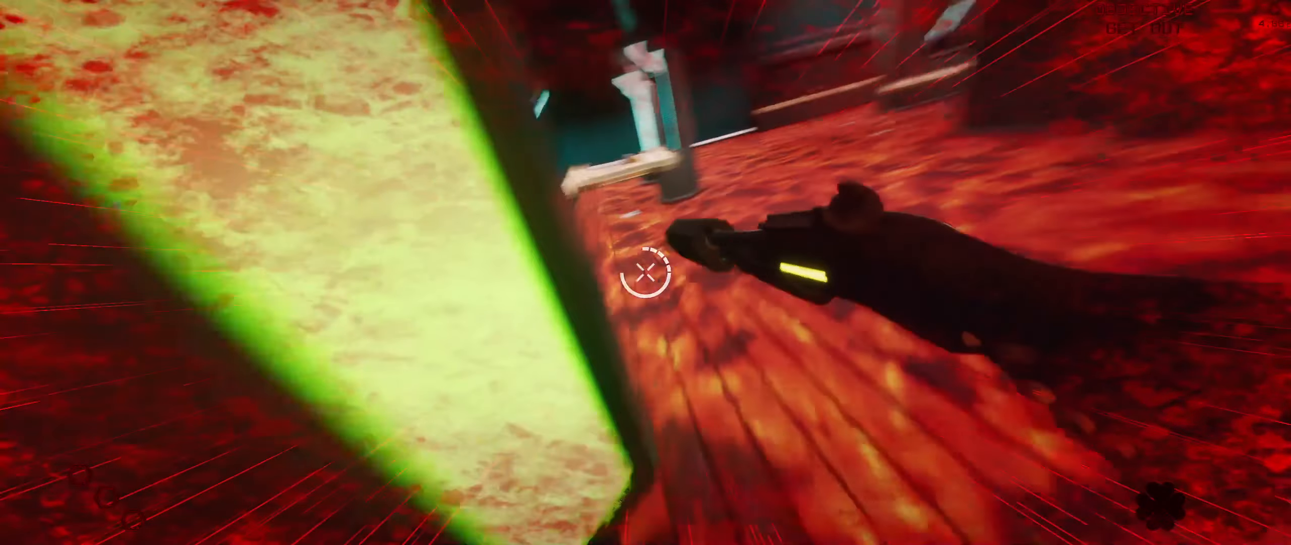
pyautogui.moveTo(646, 273)
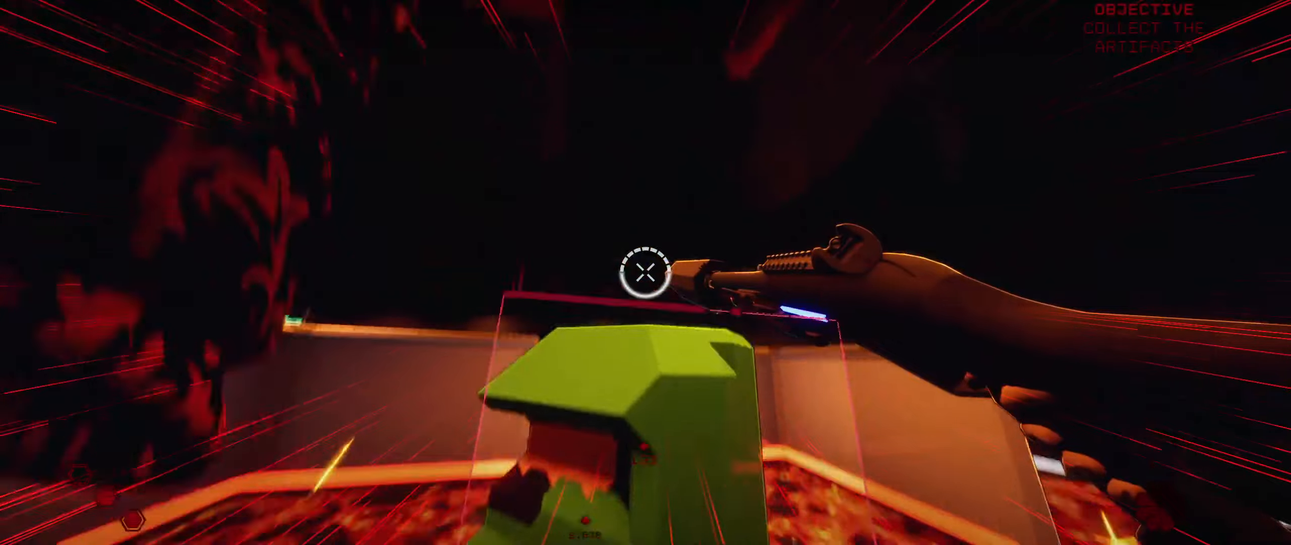
pyautogui.moveTo(645, 272)
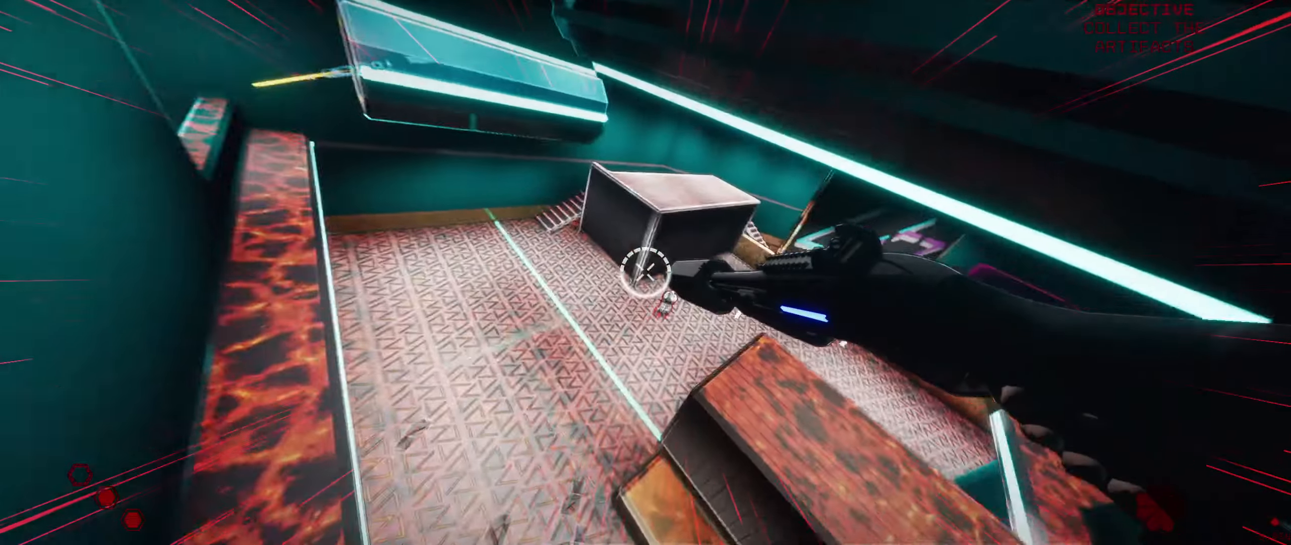
pyautogui.moveTo(646, 273)
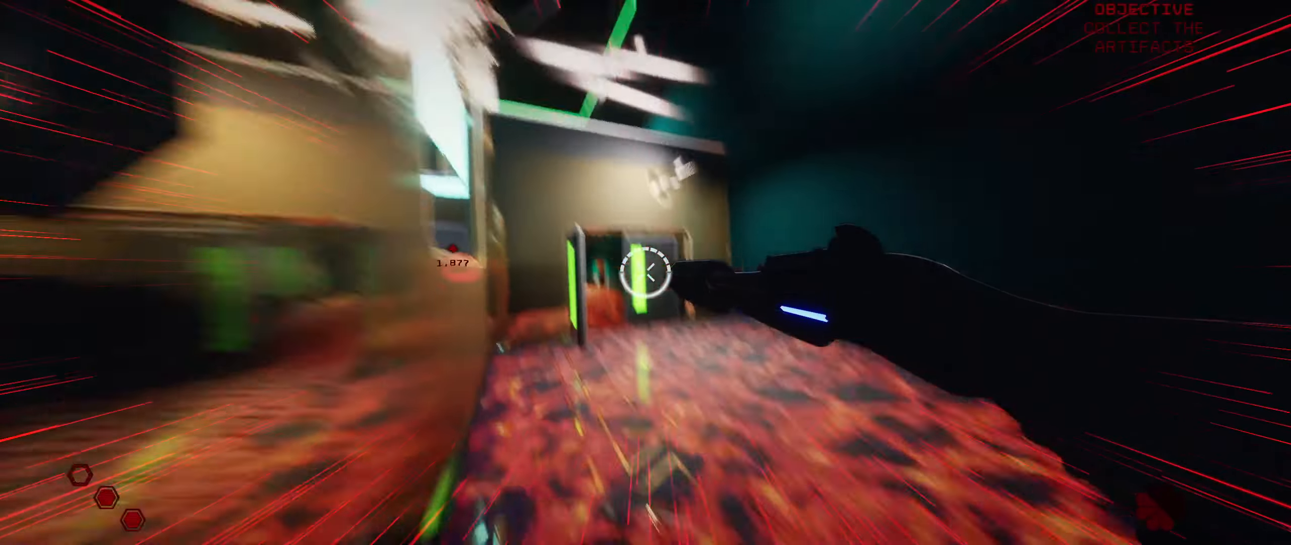
pyautogui.moveTo(646, 272)
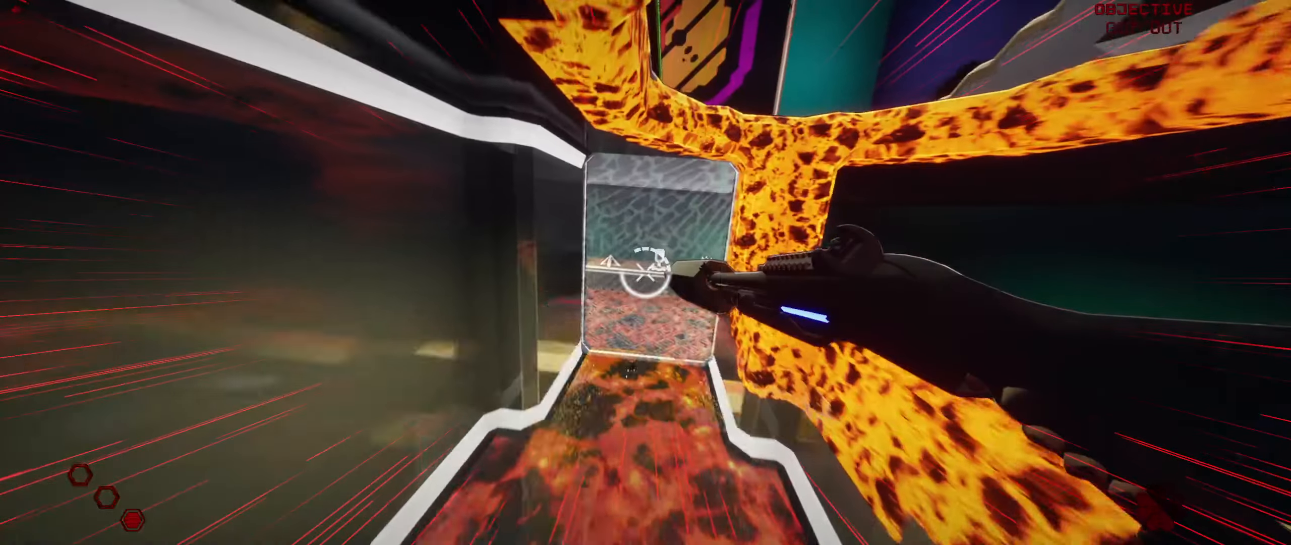
pyautogui.moveTo(646, 272)
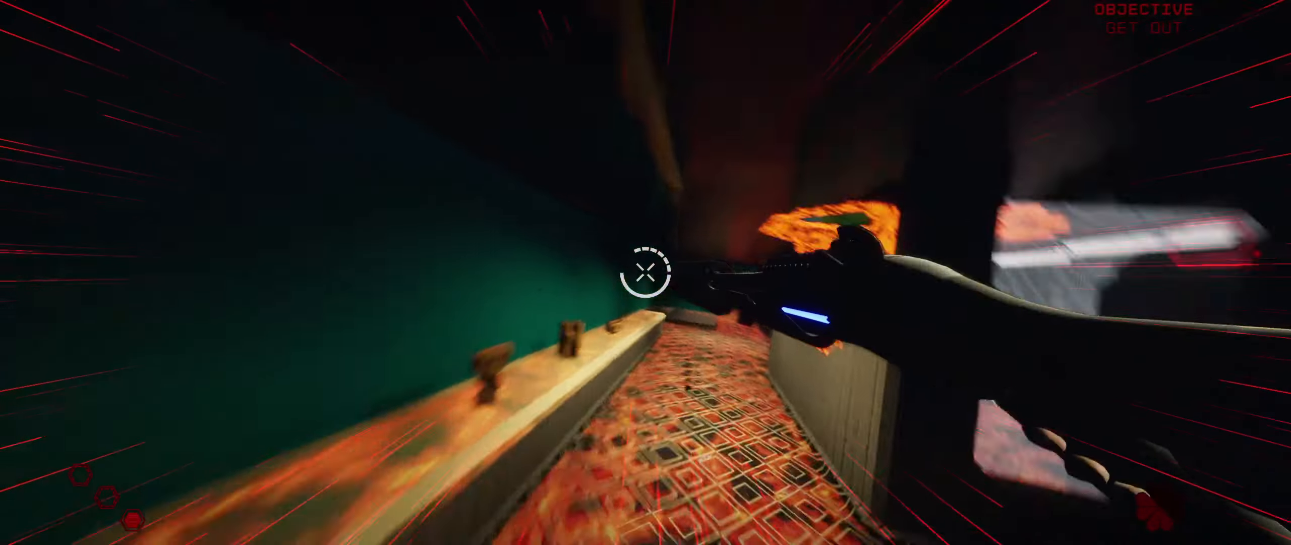
pyautogui.click(645, 273)
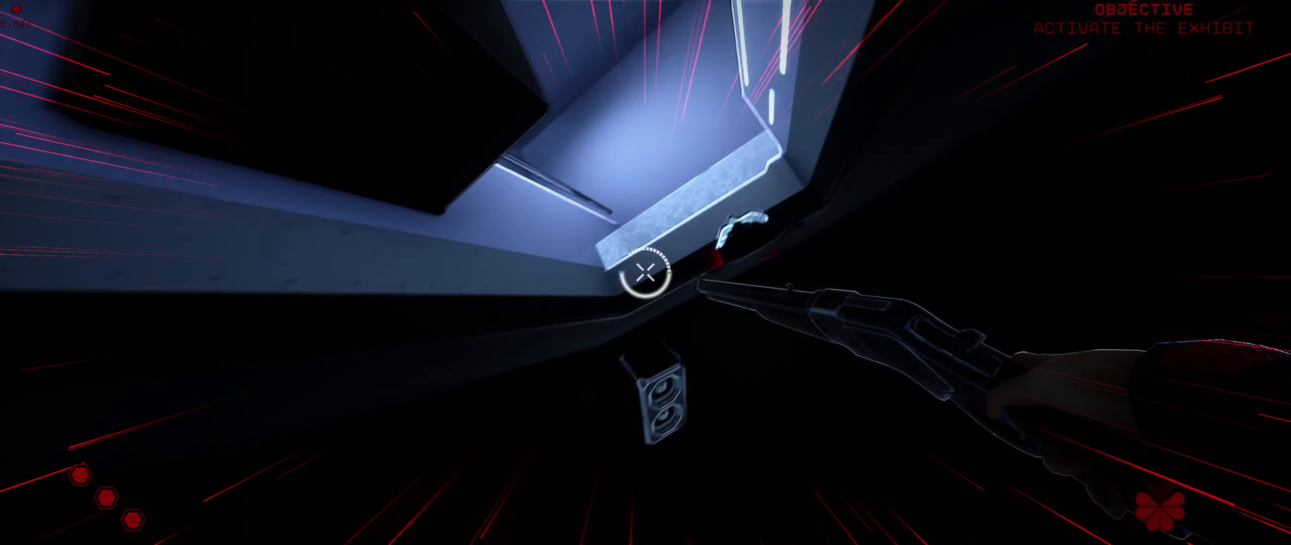
pyautogui.moveTo(645, 272)
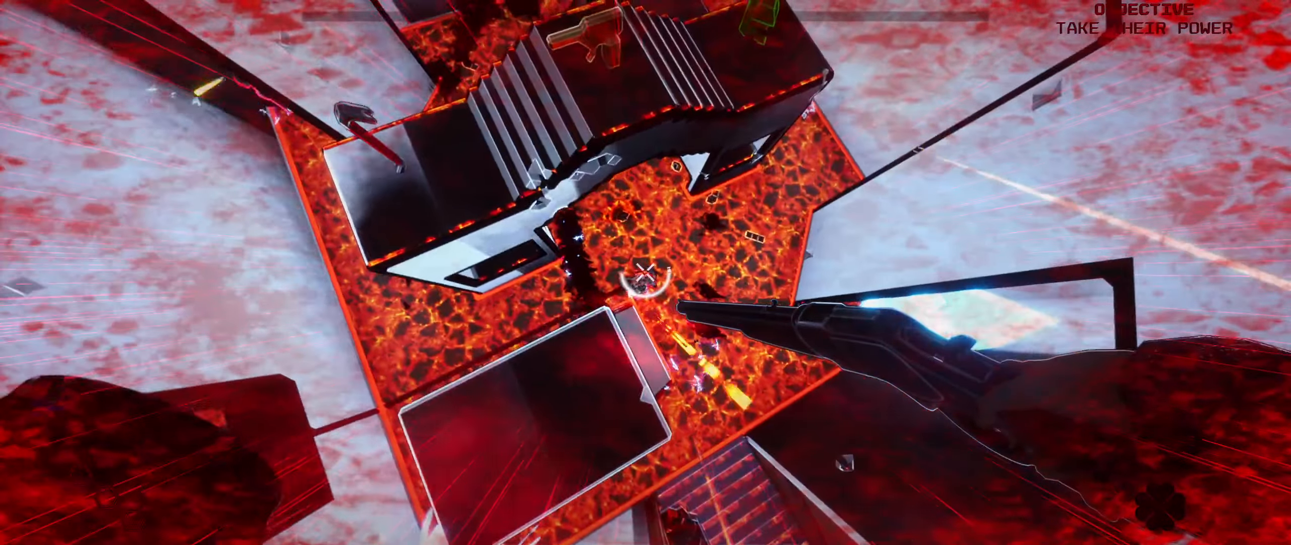
pyautogui.moveTo(645, 272)
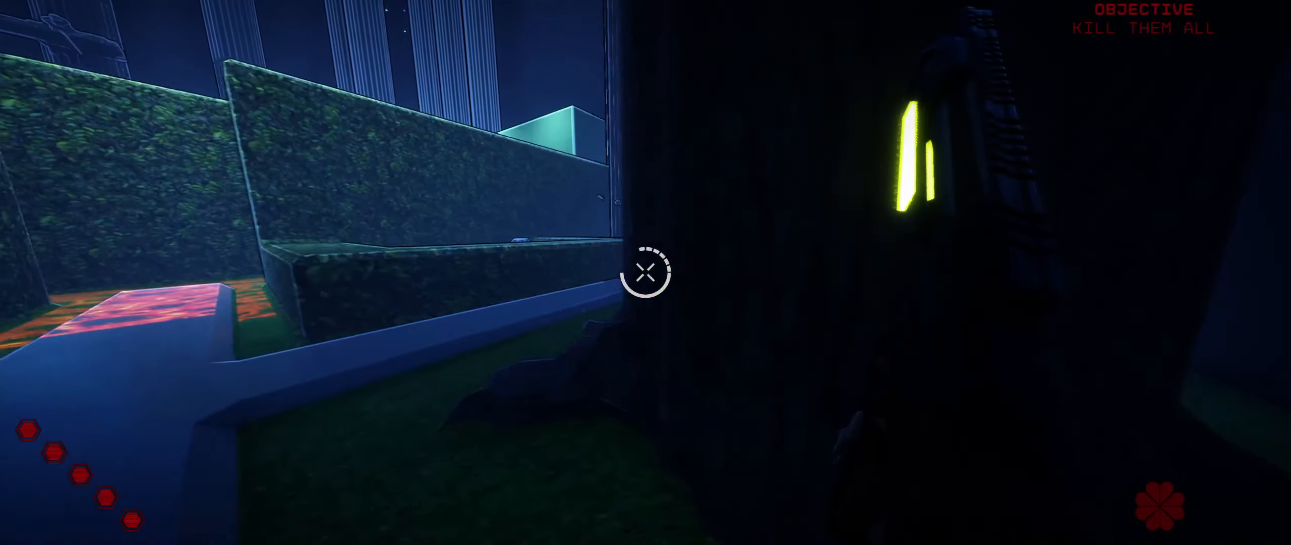
pyautogui.moveTo(646, 272)
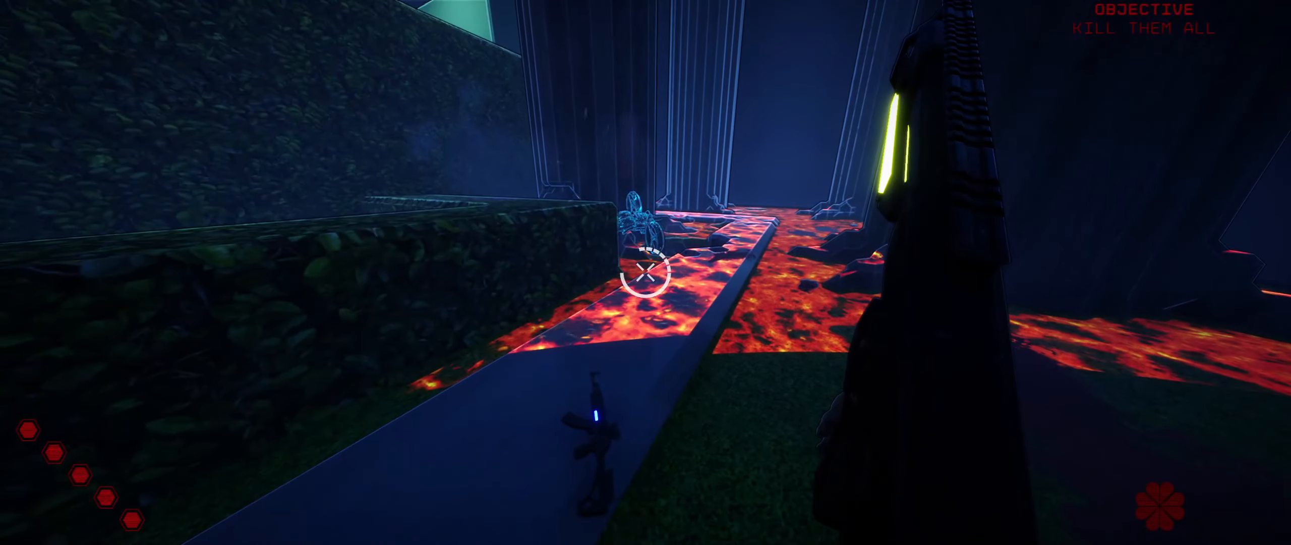
pyautogui.moveTo(645, 272)
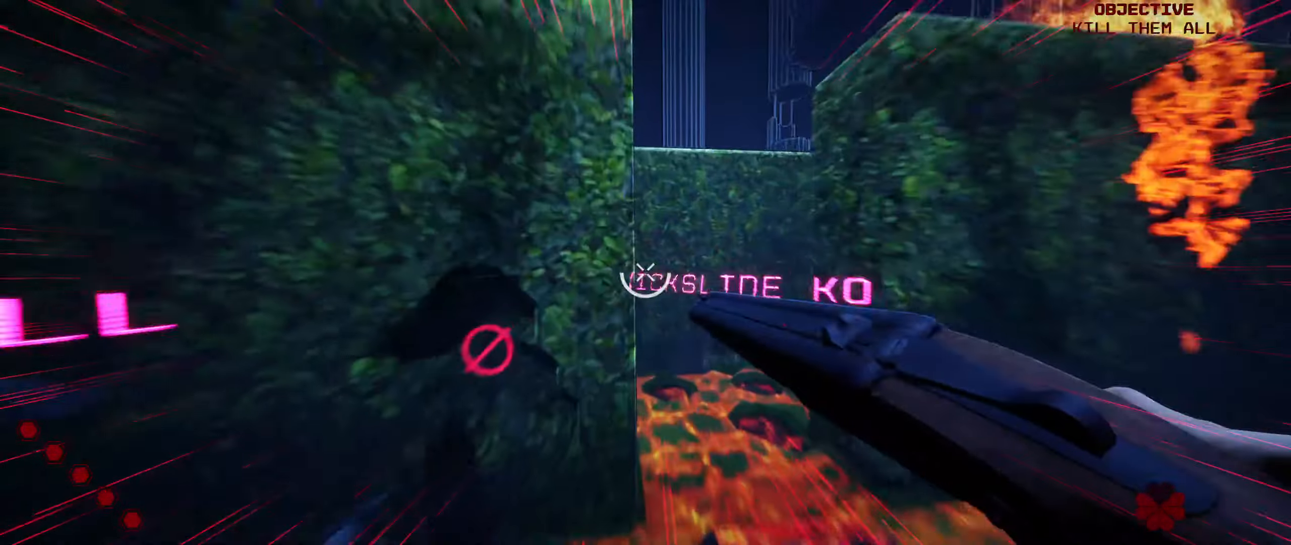
pyautogui.moveTo(645, 272)
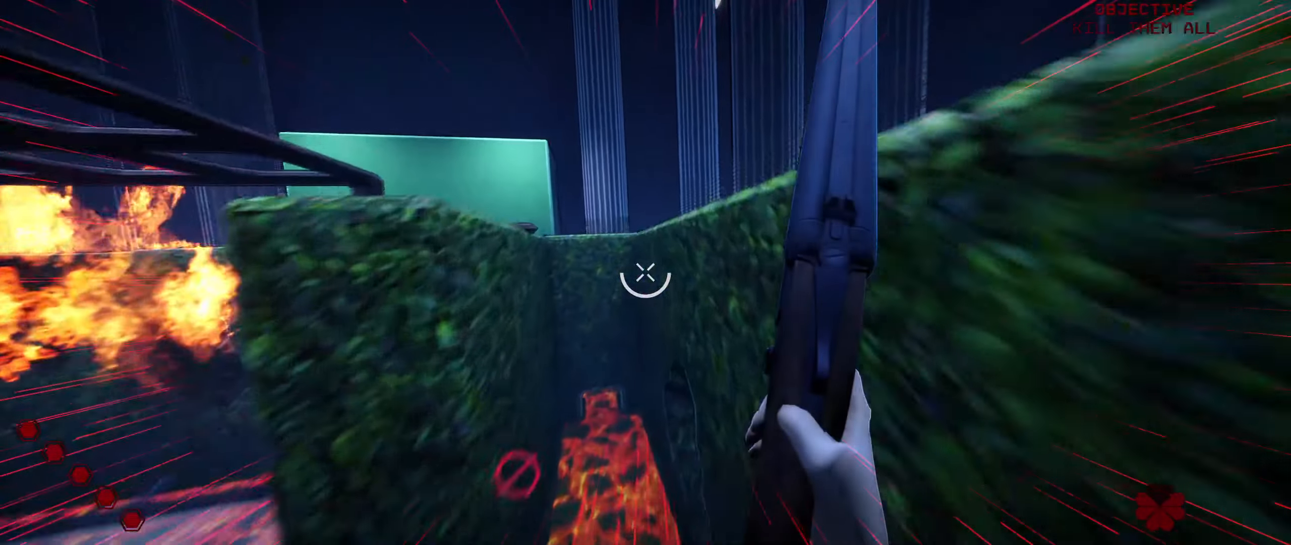
pyautogui.moveTo(645, 273)
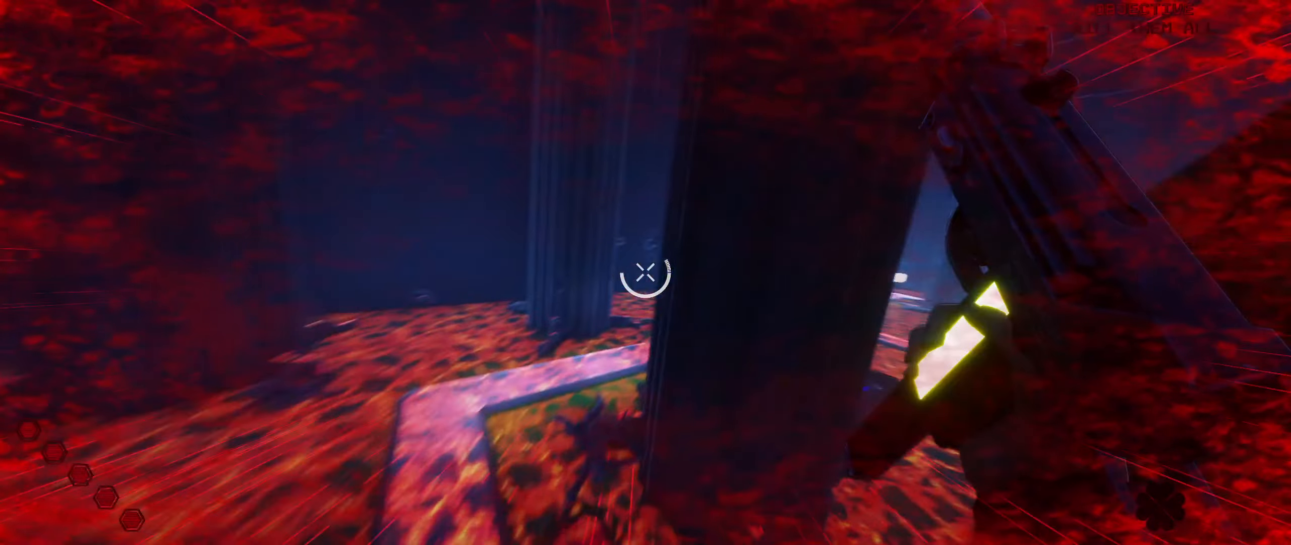
pyautogui.moveTo(645, 273)
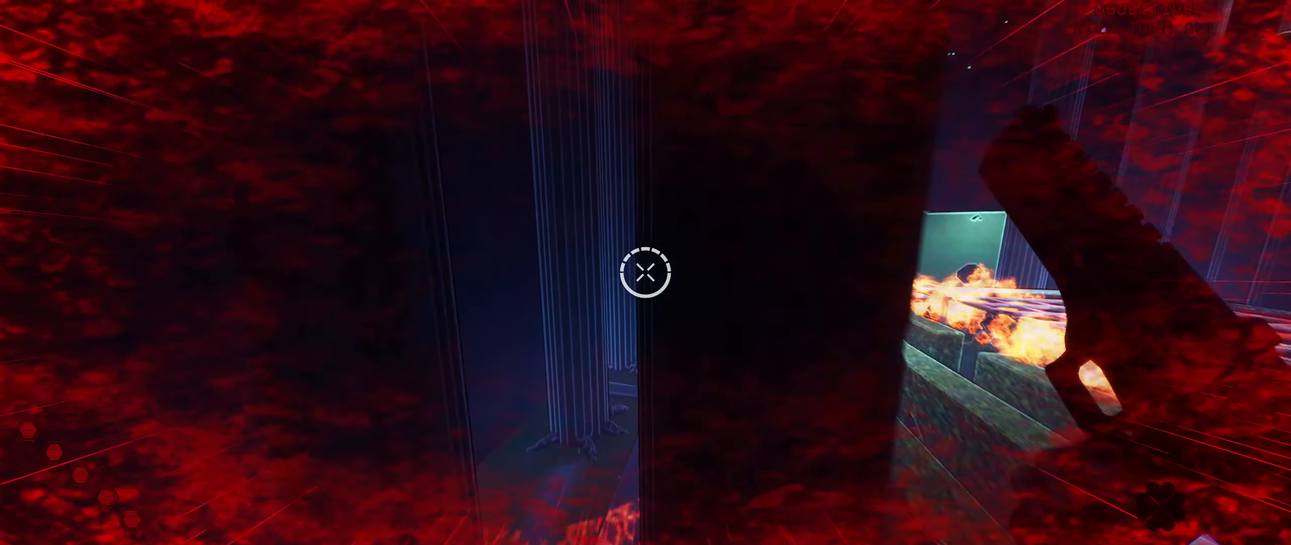
pyautogui.moveTo(646, 273)
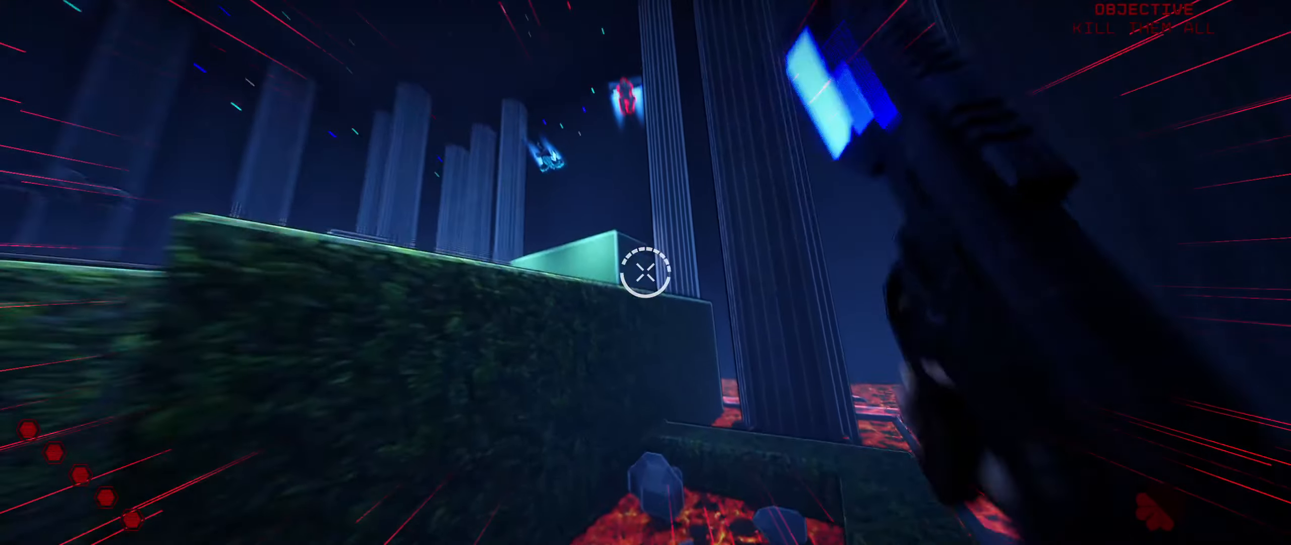
pyautogui.moveTo(646, 272)
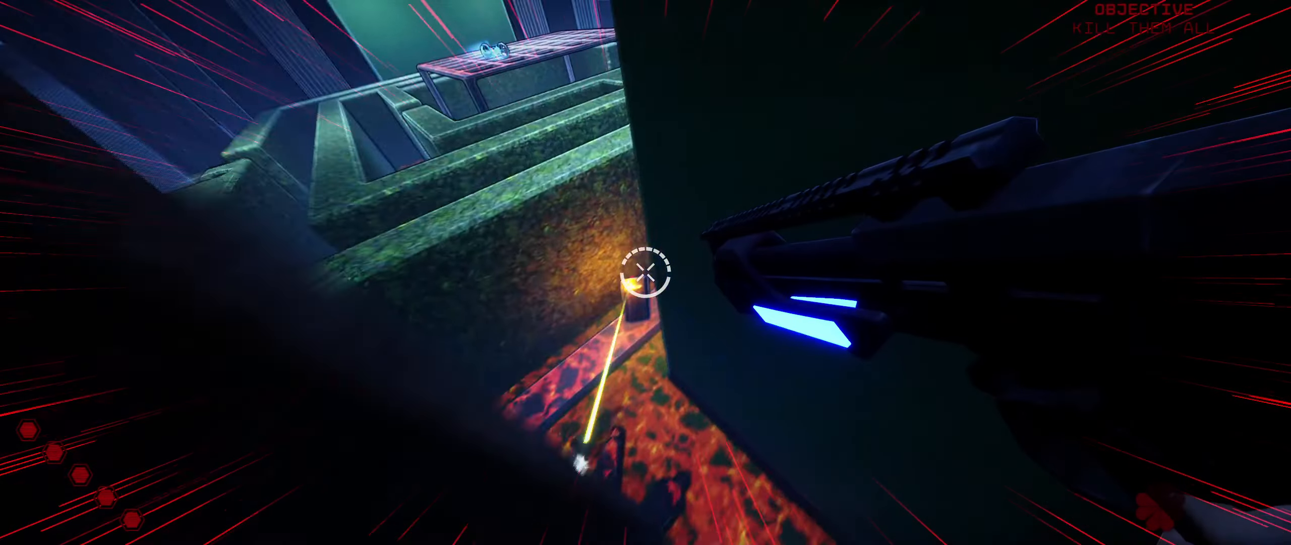
pyautogui.moveTo(645, 272)
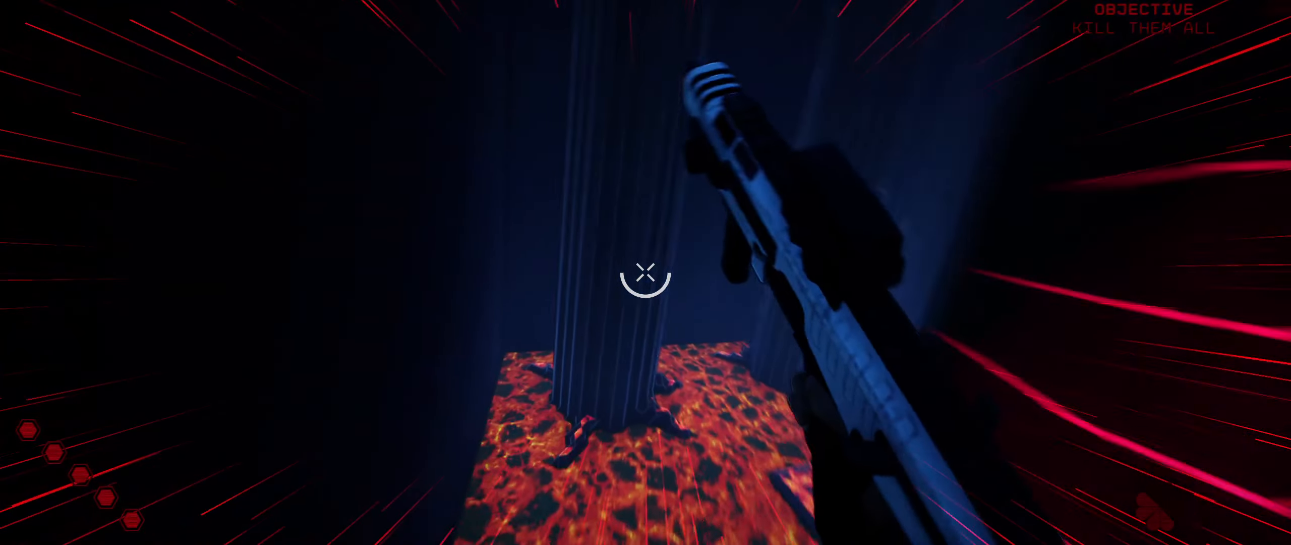
pyautogui.moveTo(646, 272)
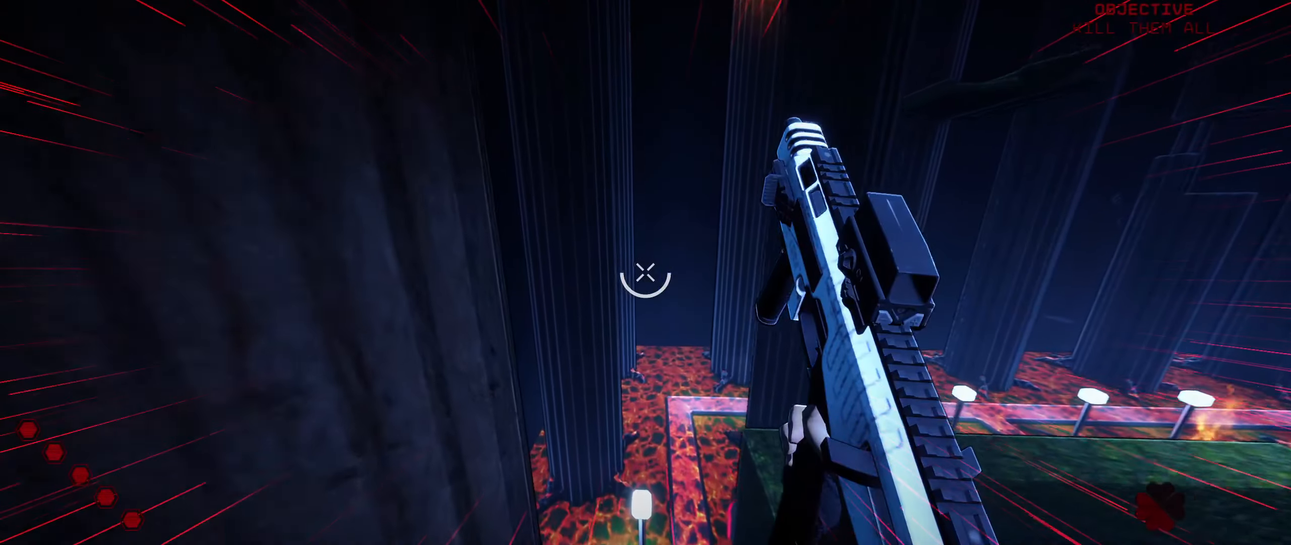
pyautogui.moveTo(646, 280)
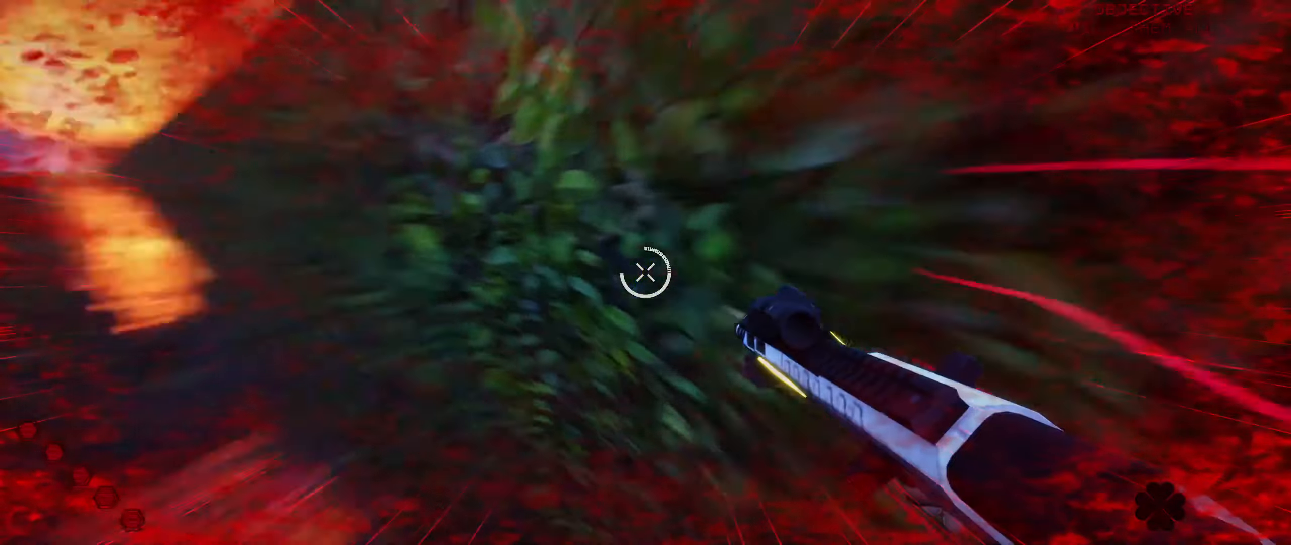
pyautogui.moveTo(646, 272)
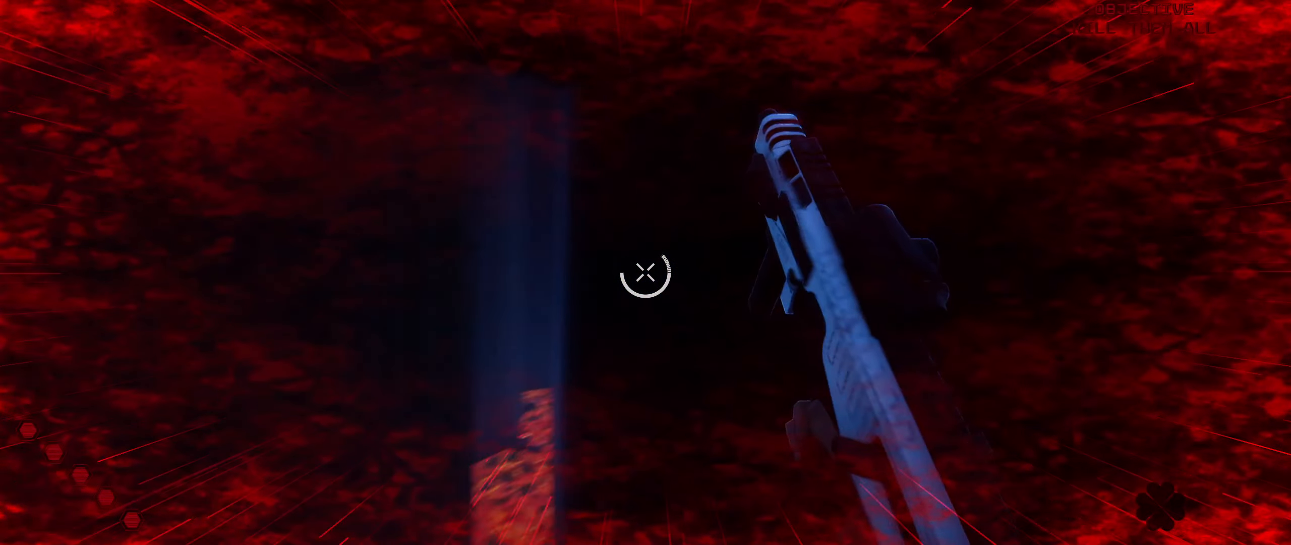
pyautogui.moveTo(645, 272)
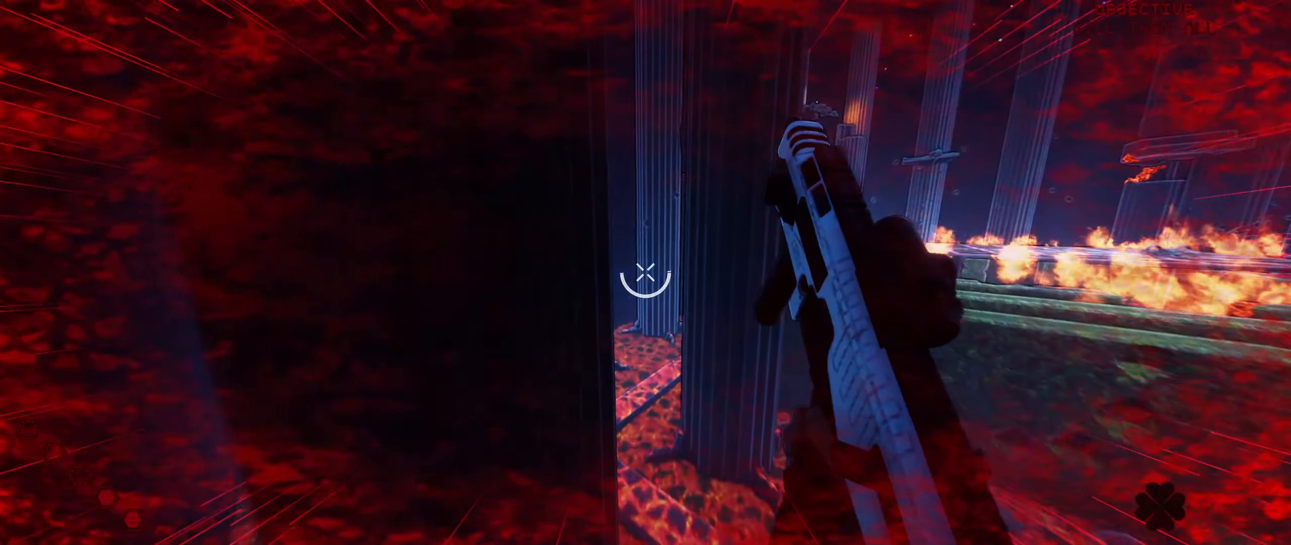
pyautogui.moveTo(645, 272)
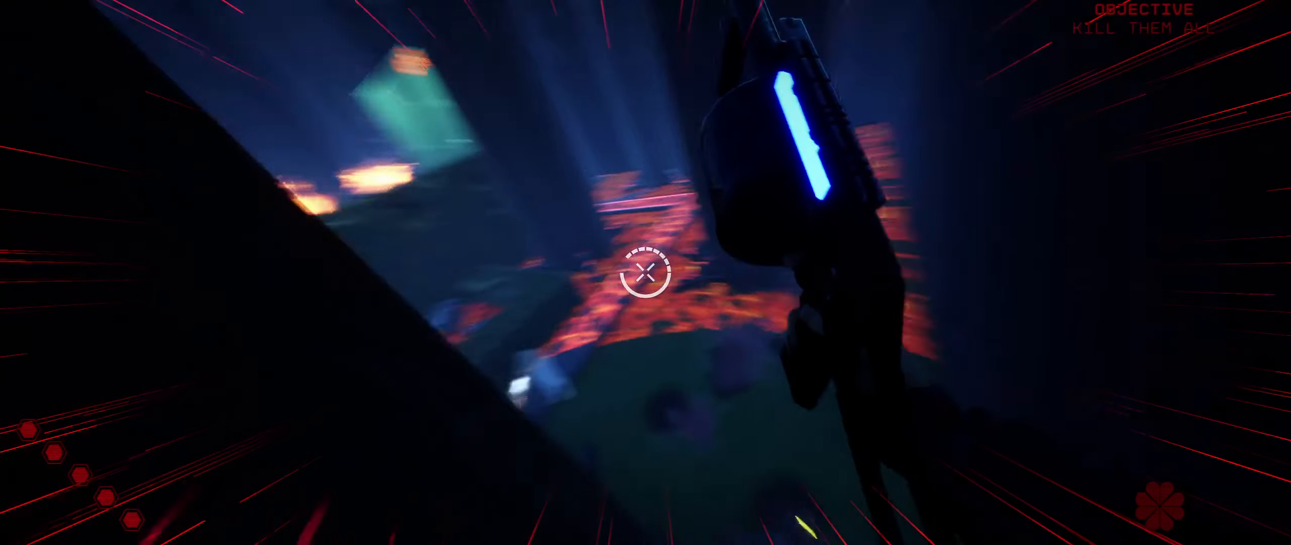
pyautogui.moveTo(646, 273)
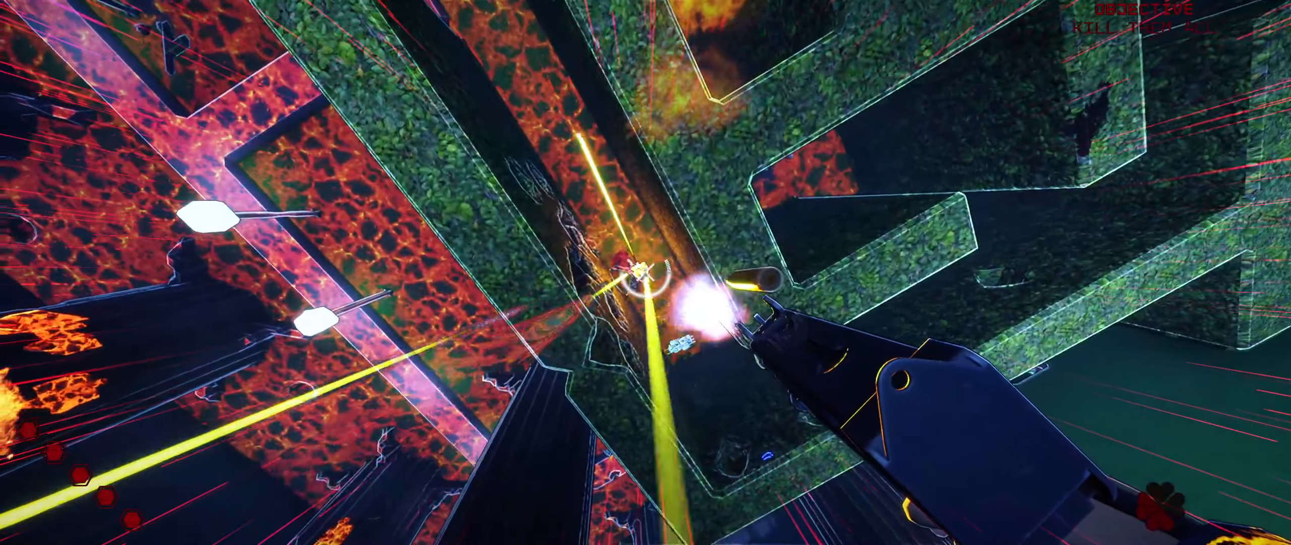
pyautogui.moveTo(646, 273)
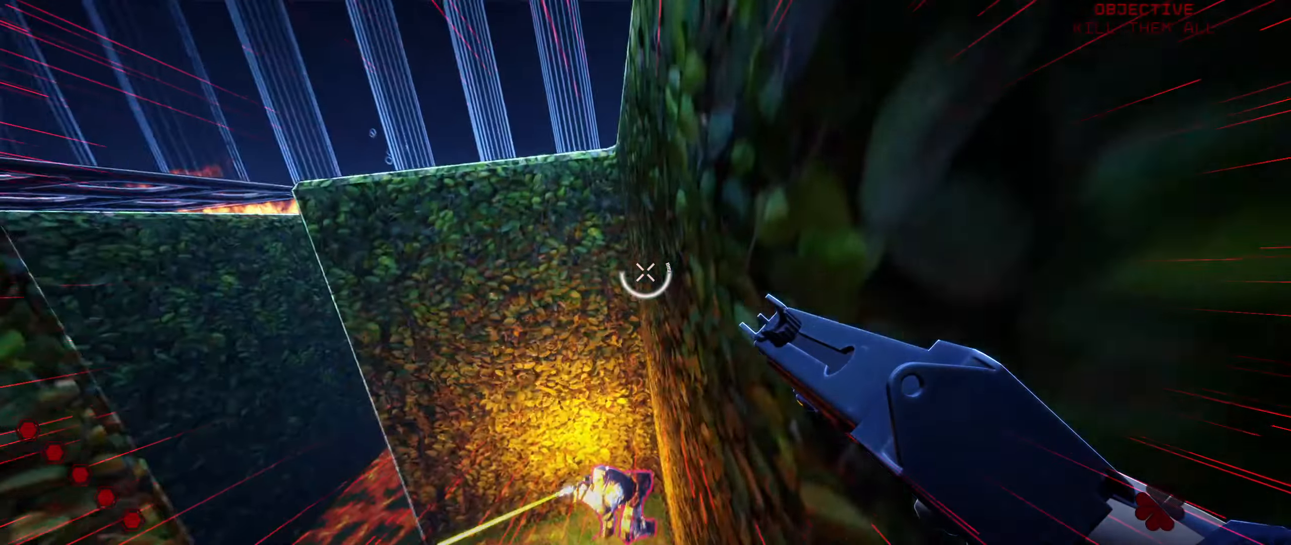
pyautogui.click(646, 273)
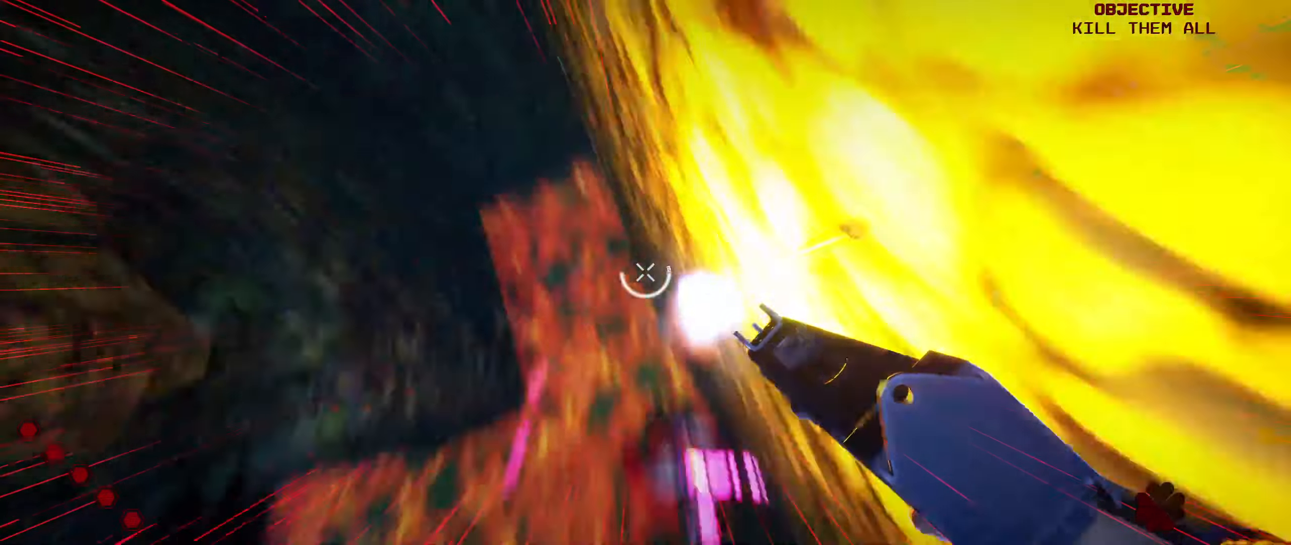
pyautogui.moveTo(645, 272)
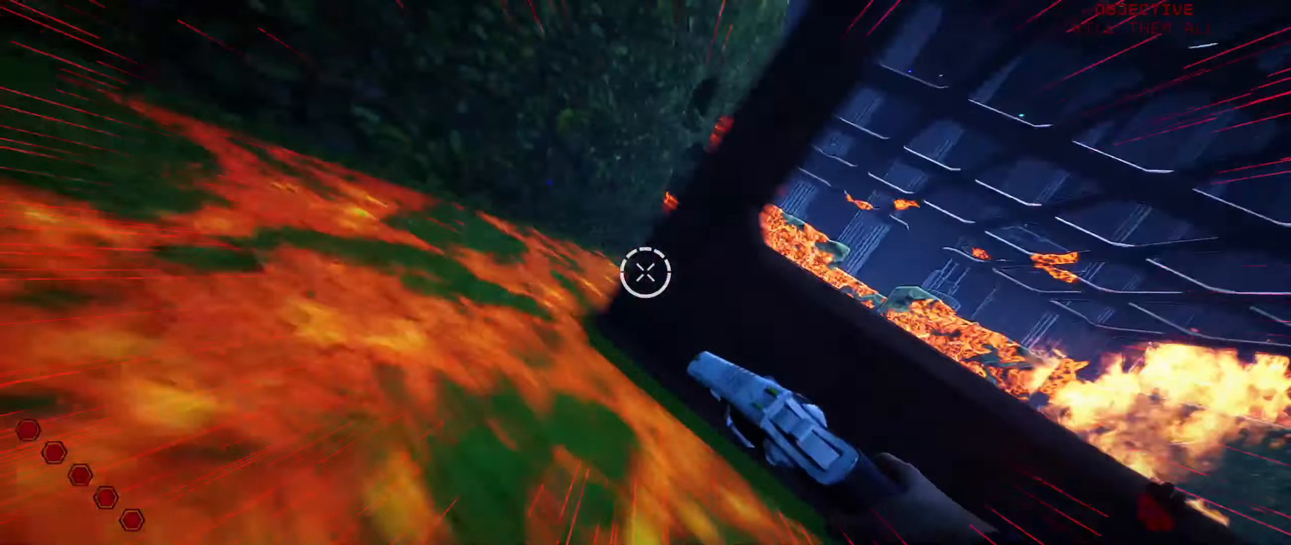
pyautogui.click(646, 272)
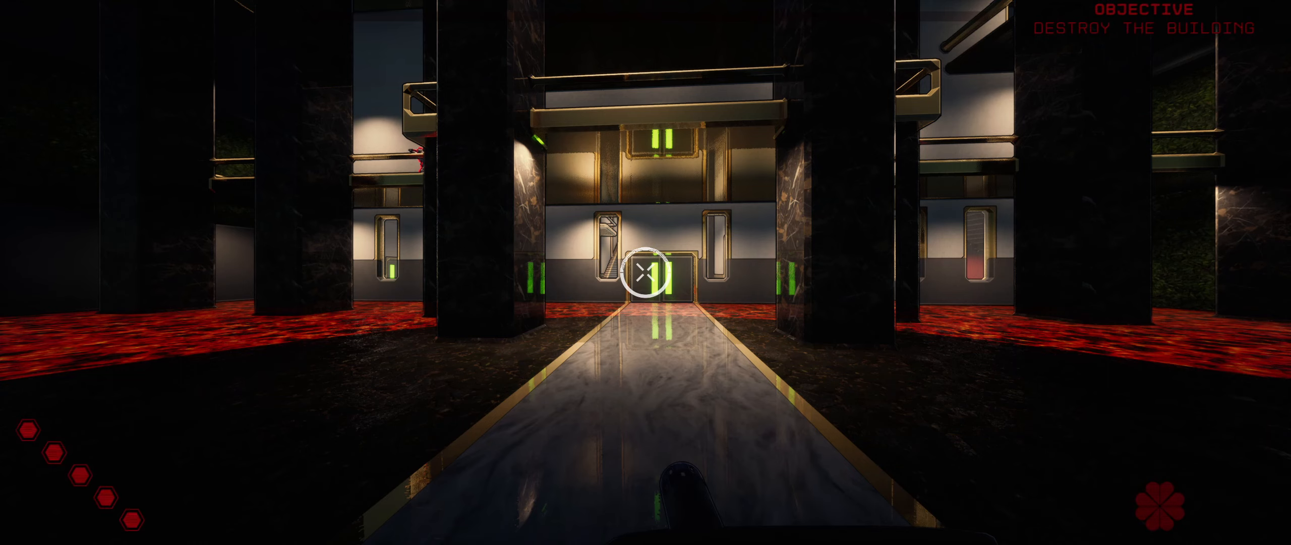
pyautogui.press('Escape')
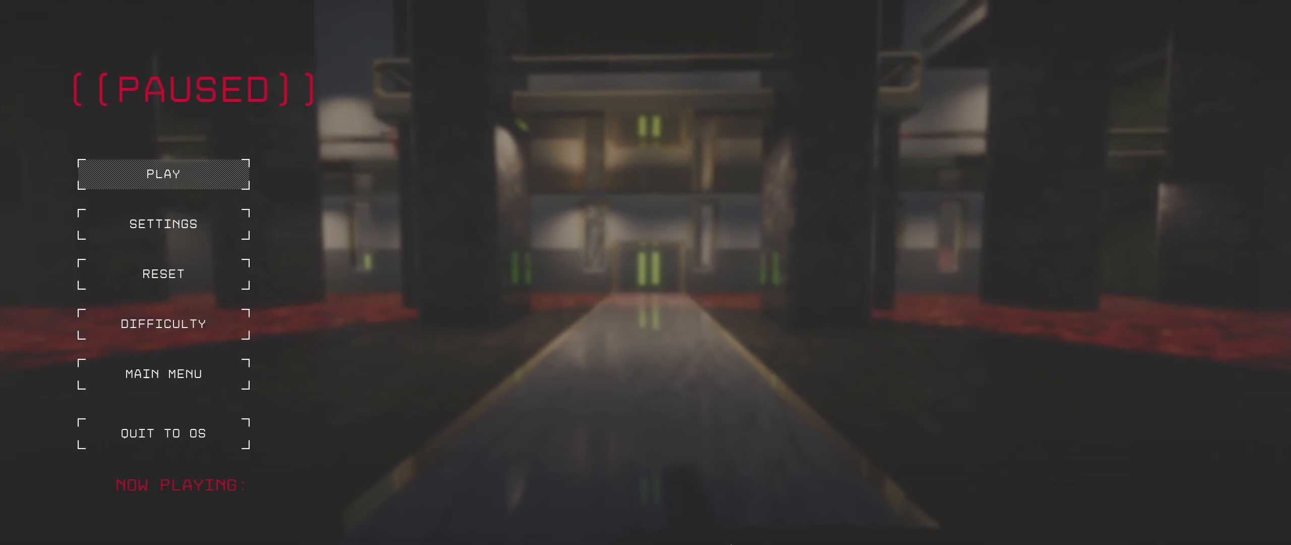